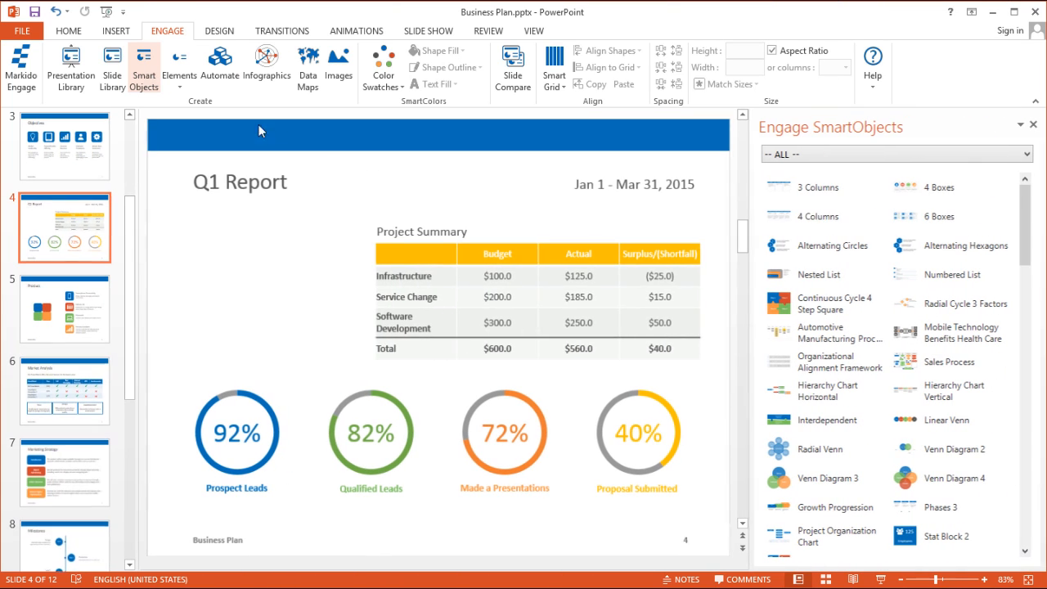
- Insert a four-tile Stat Block and open the Business Case deck in the Presentation Library
{"action": "scroll", "scroll_direction": "down", "scroll_amount": 3}
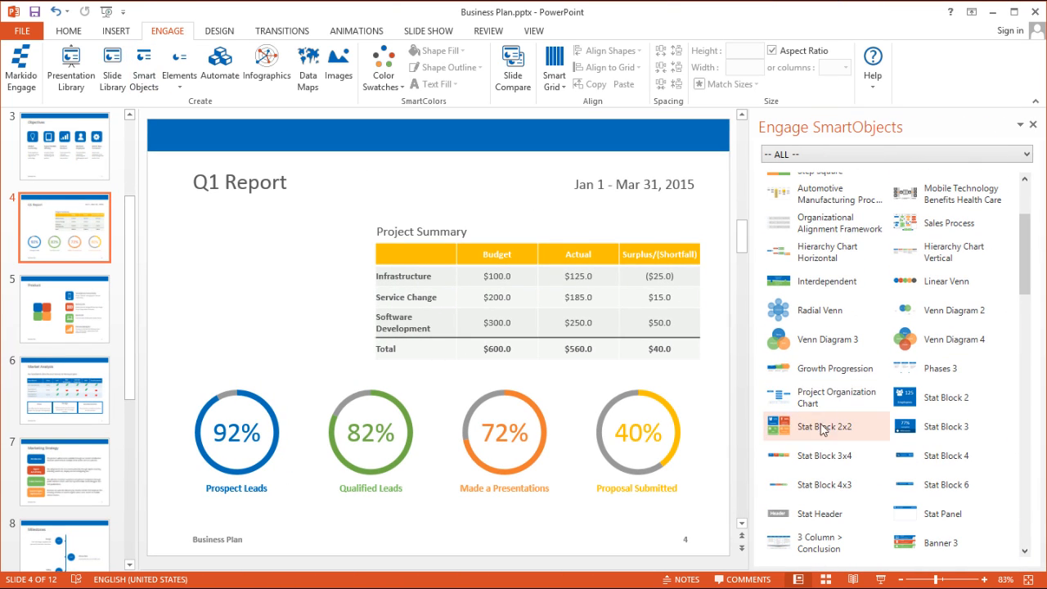
{"action": "left_click", "coordinate": [825, 427]}
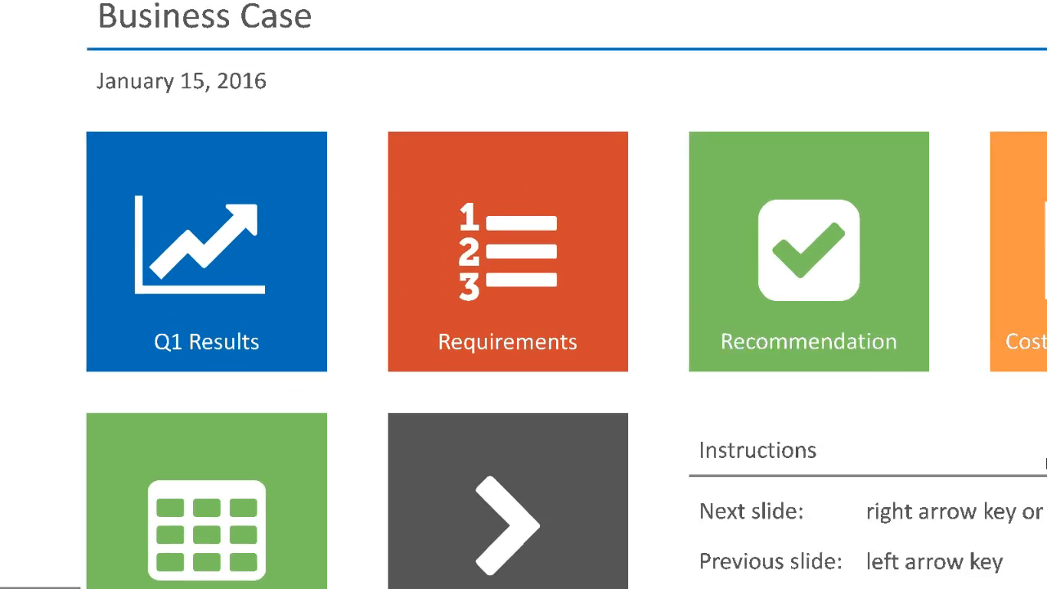
{"action": "left_click", "coordinate": [206, 252]}
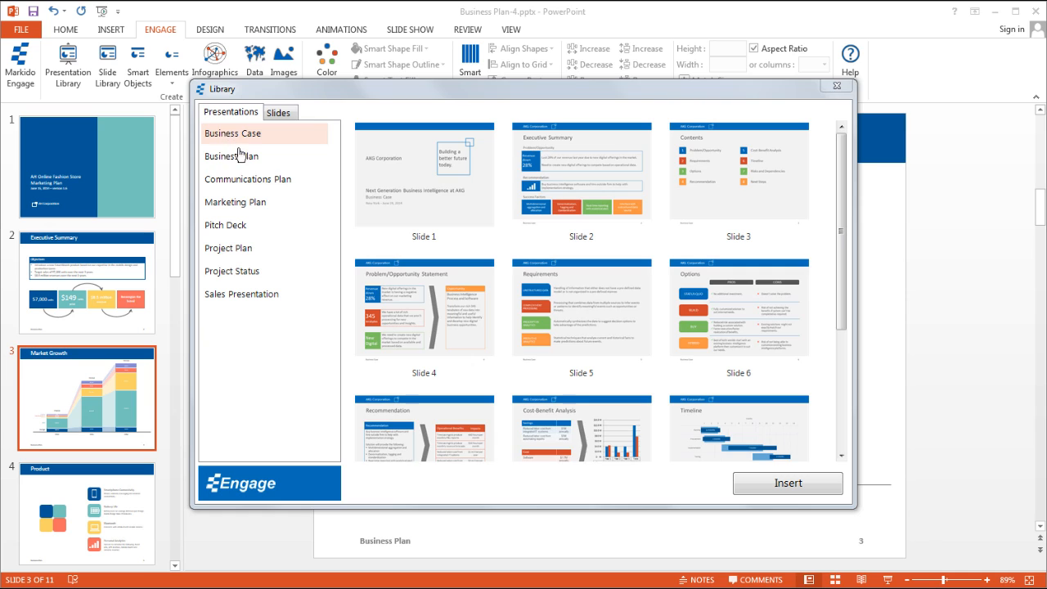
- Browse the Business Plan presentation's slides in the Library's Presentations list
{"action": "left_click", "coordinate": [279, 112]}
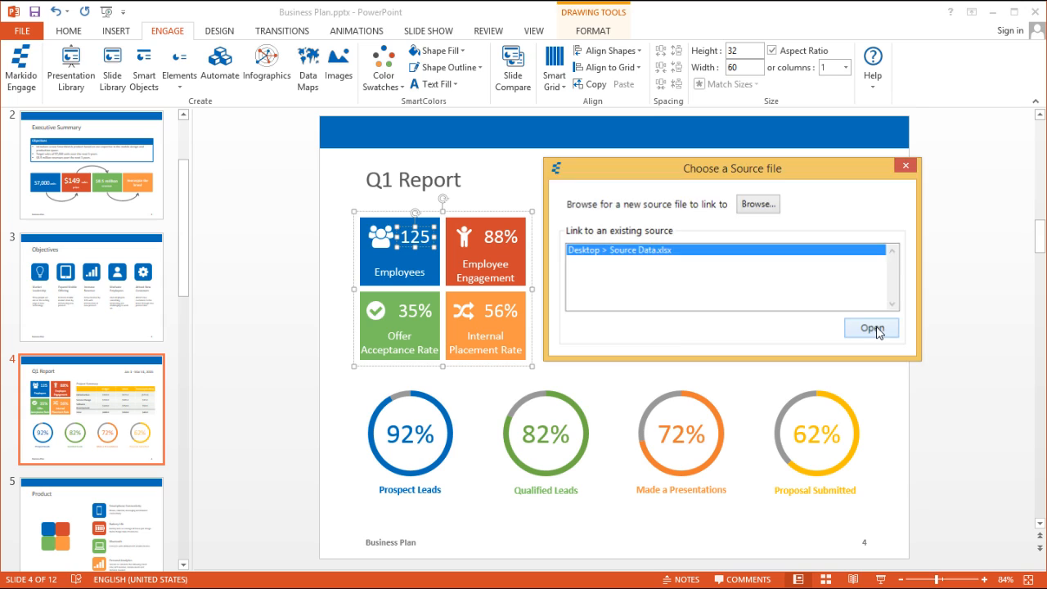
- Link the stat block to Source Data.xlsx and reload its values from Excel
{"action": "left_click", "coordinate": [871, 328]}
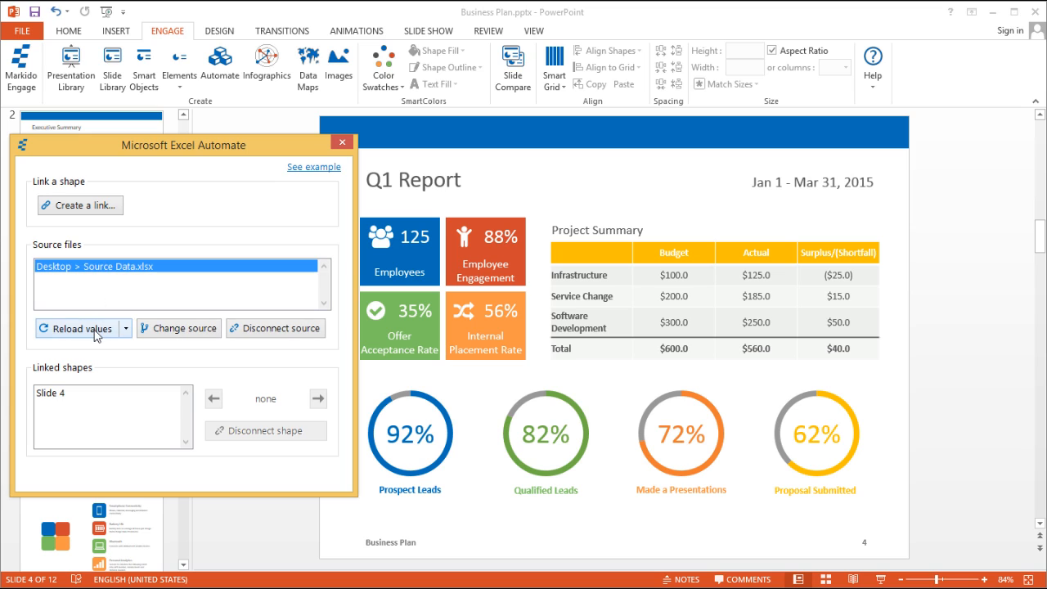
{"action": "left_click", "coordinate": [77, 328]}
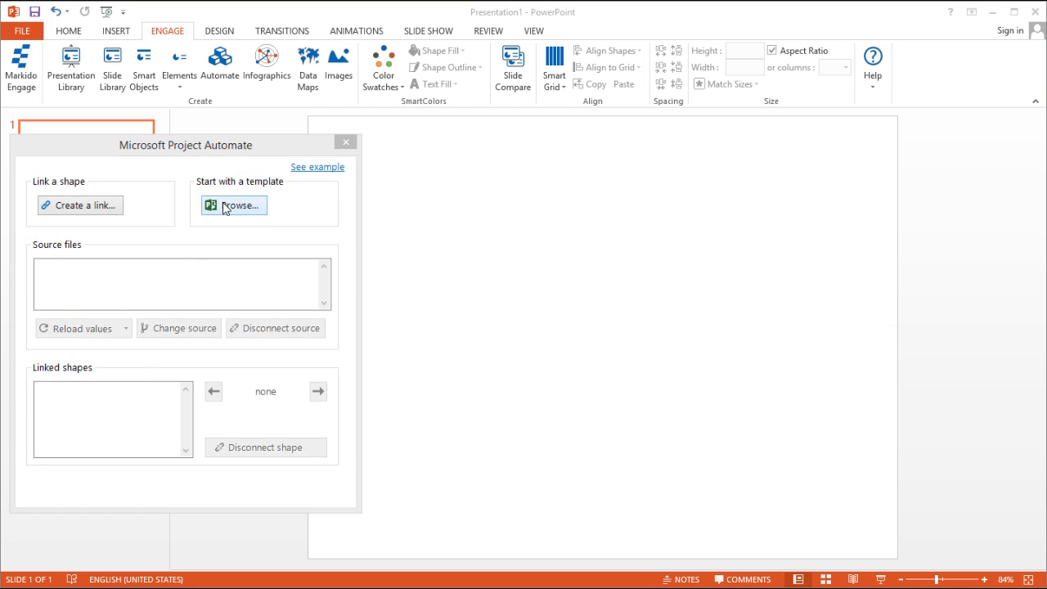
- Build the ERP Project deck from a Project template and view its Gantt Chart slide
{"action": "left_click", "coordinate": [233, 206]}
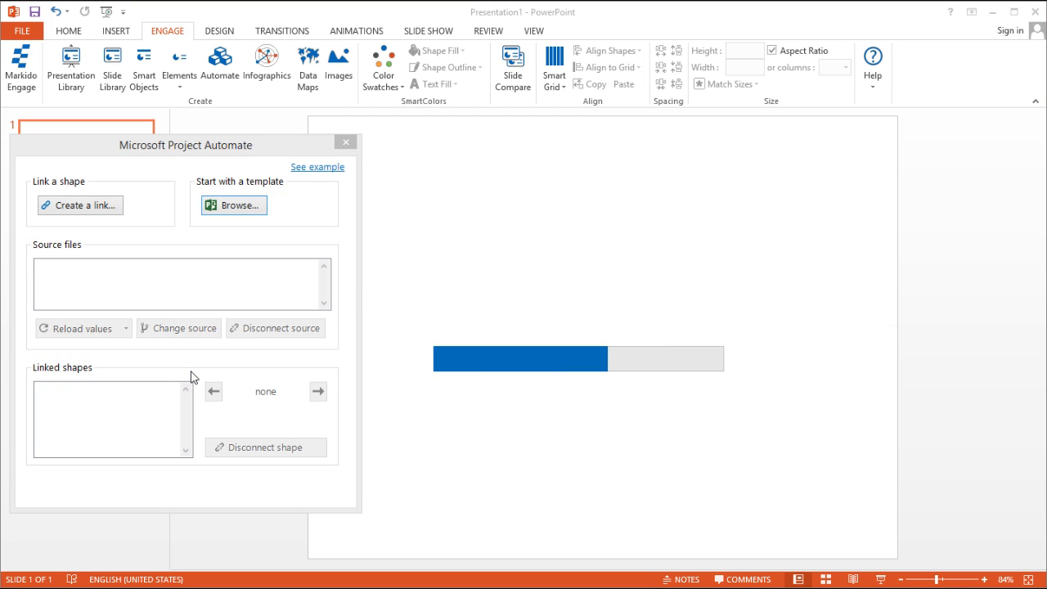
{"action": "left_click", "coordinate": [345, 142]}
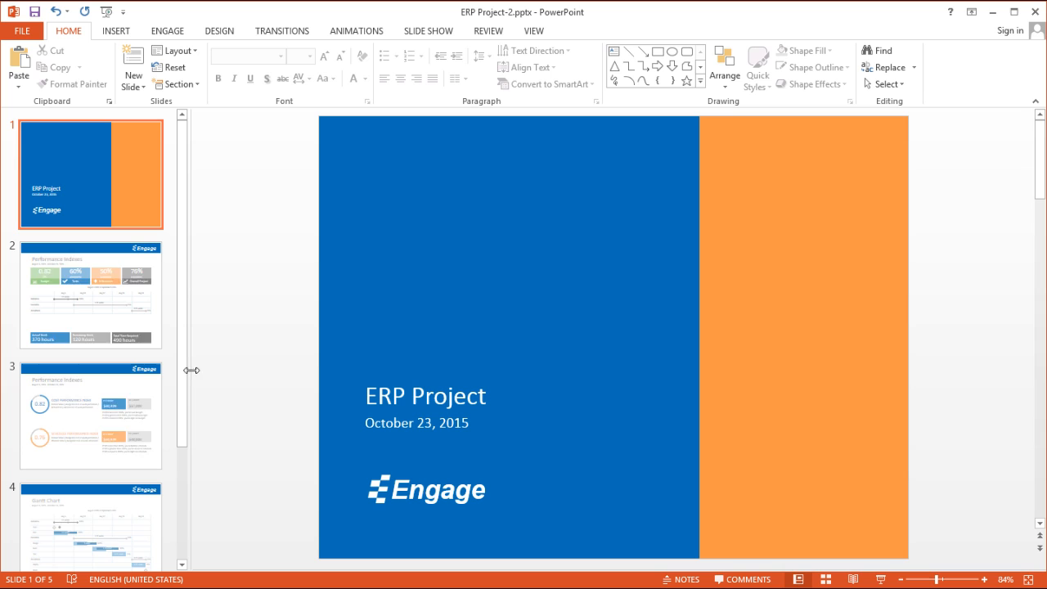
{"action": "left_click", "coordinate": [90, 294]}
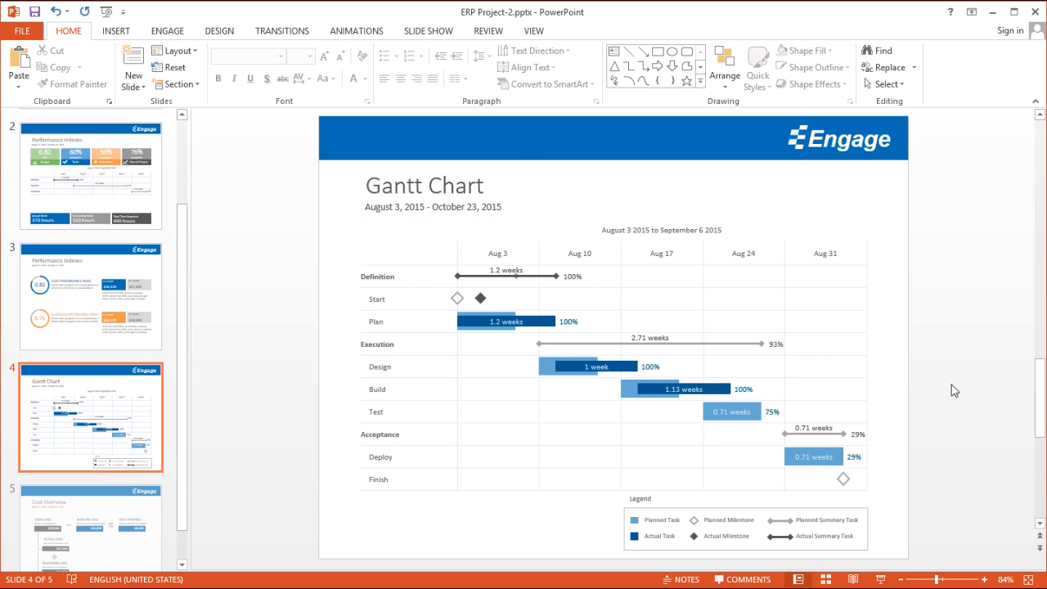
{"action": "left_click", "coordinate": [215, 66]}
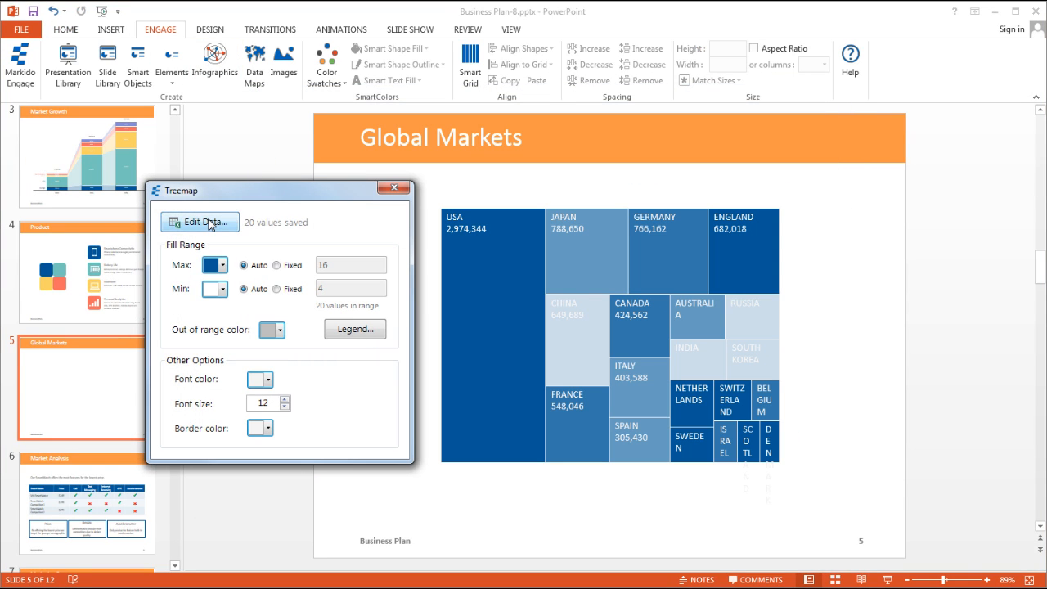
- Edit the Global Markets treemap's data, apply the changes, and align it to the grid
{"action": "left_click", "coordinate": [201, 222]}
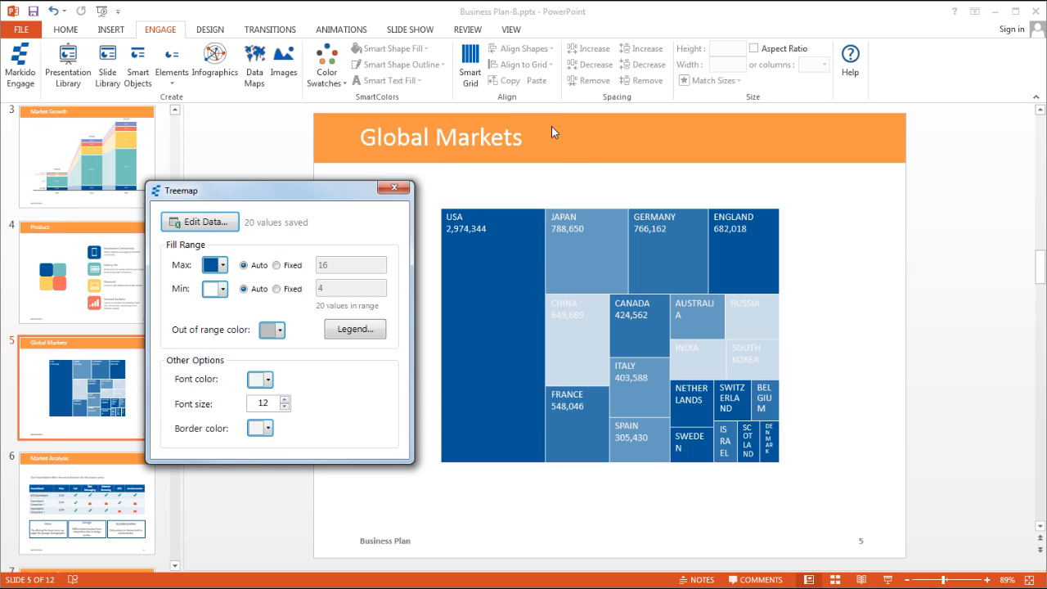
{"action": "left_click", "coordinate": [394, 187]}
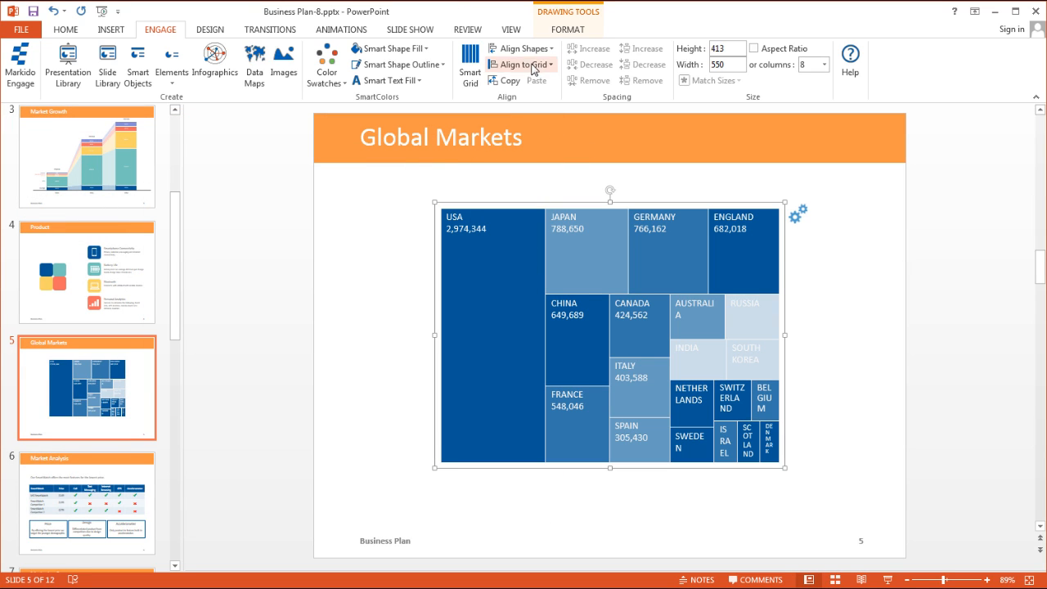
{"action": "left_click", "coordinate": [822, 64]}
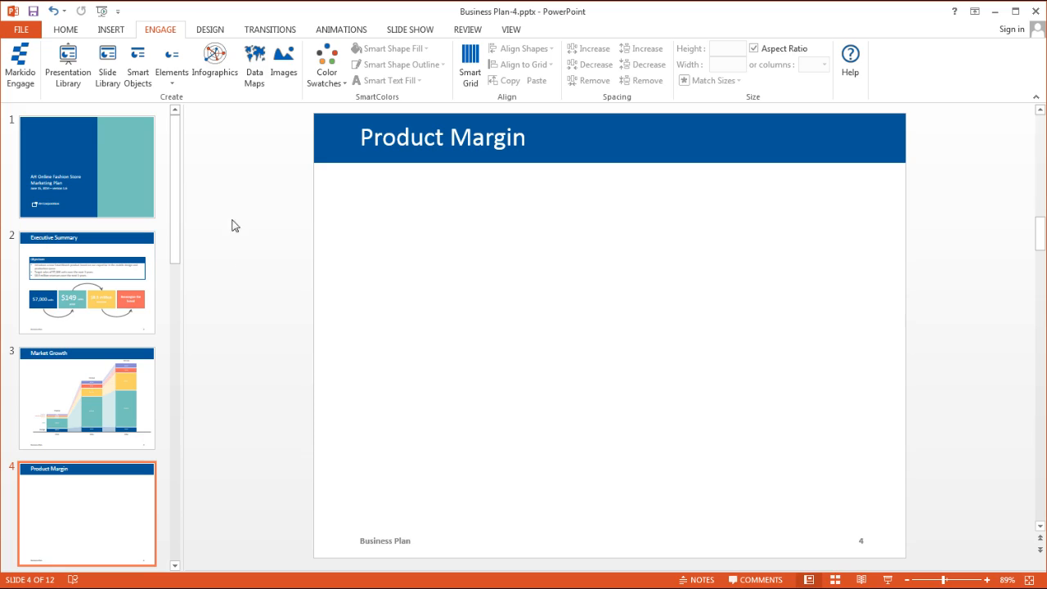
- Insert a waterfall chart, enter 41700000 for Product Revenue, and browse colour swatches
{"action": "left_click", "coordinate": [255, 62]}
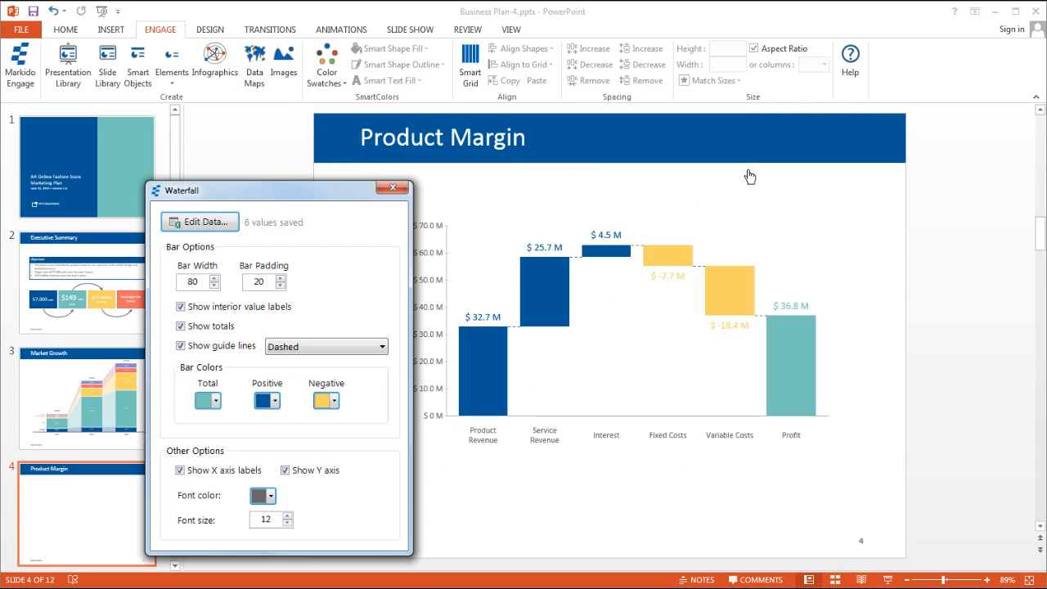
{"action": "left_click", "coordinate": [200, 222]}
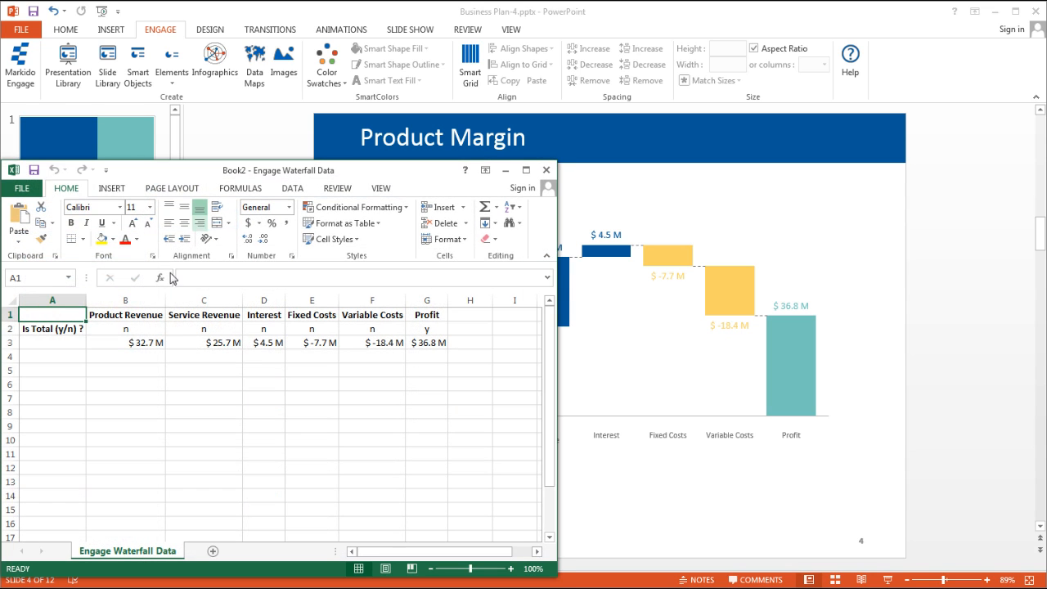
{"action": "type", "text": "41700000"}
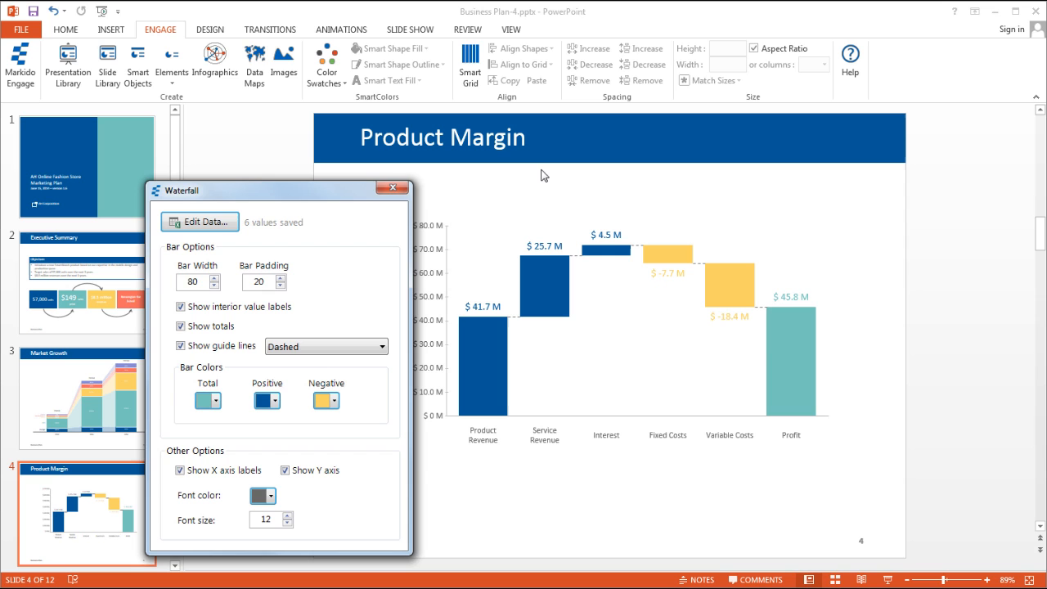
{"action": "left_click", "coordinate": [326, 65]}
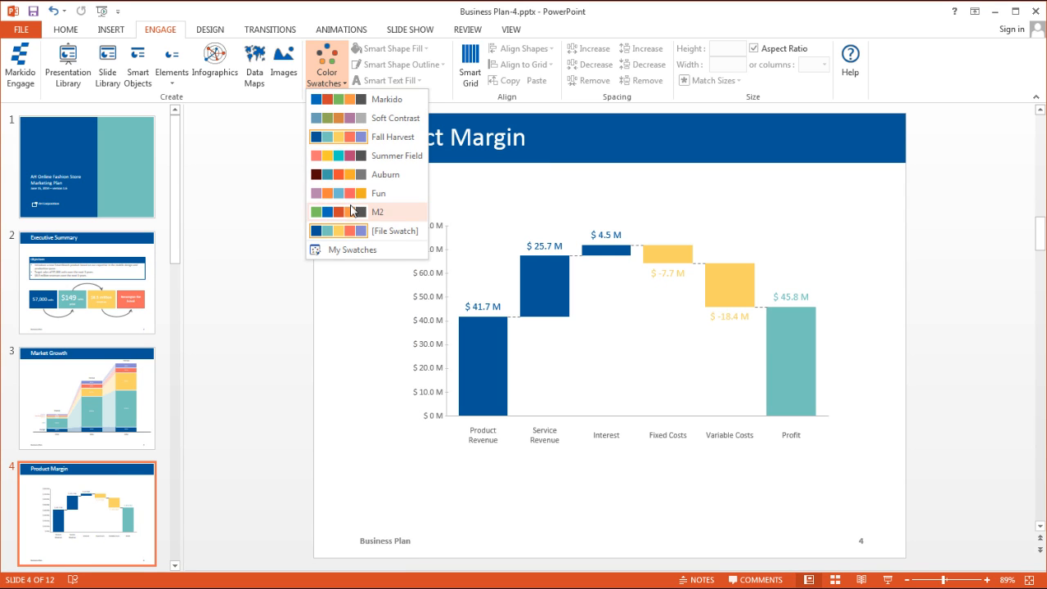